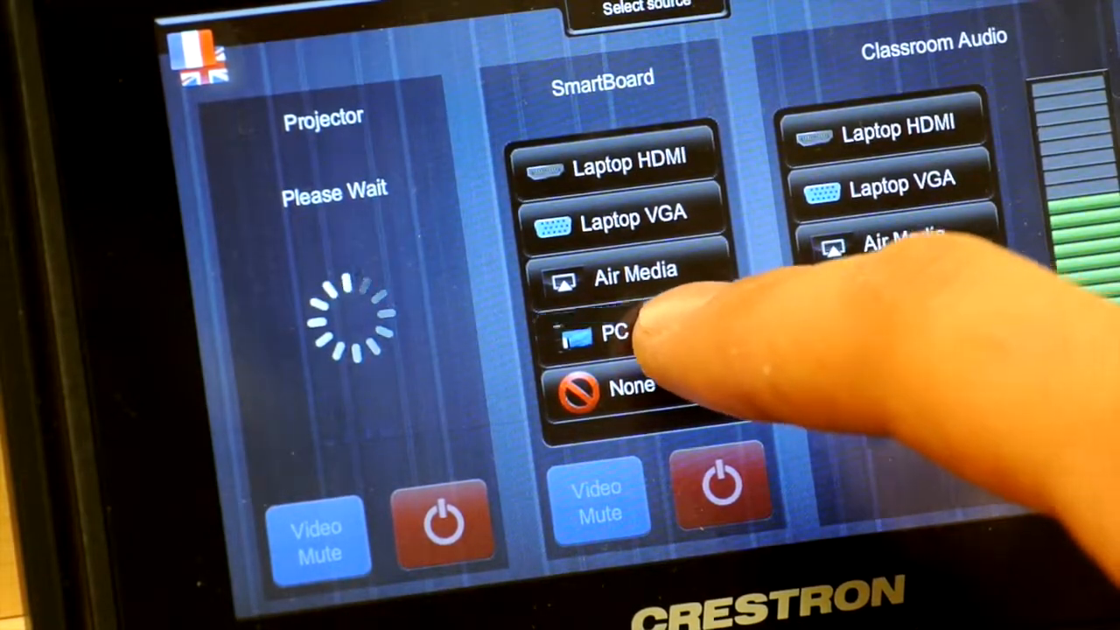
Route the PC source to the SmartBoard and the classroom audio
{"action": "left_click", "coordinate": [612, 336]}
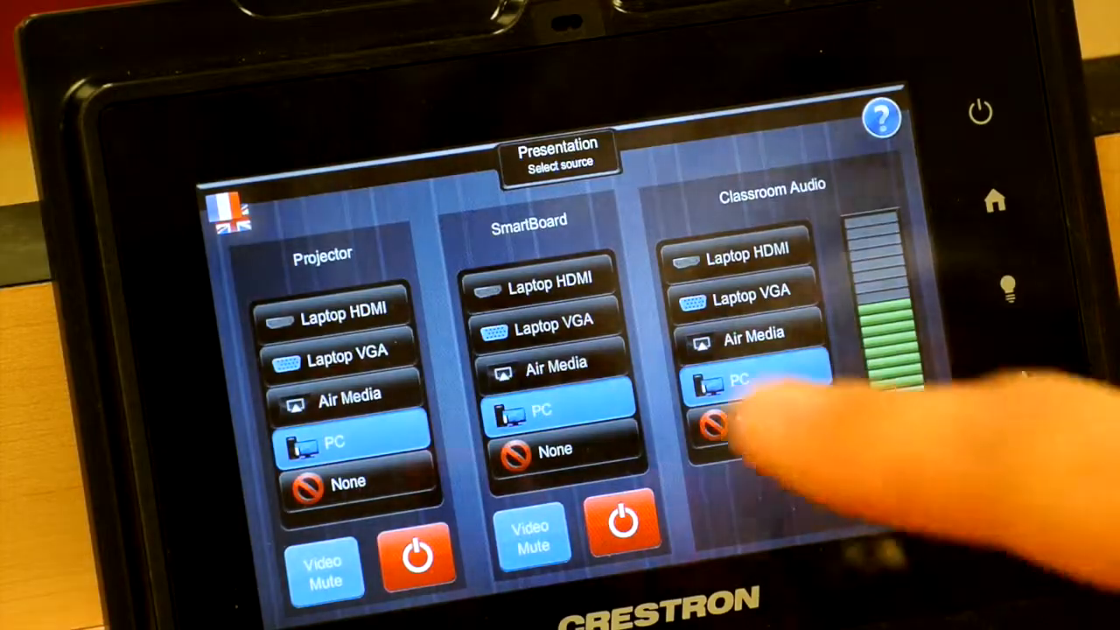
{"action": "left_click", "coordinate": [341, 359]}
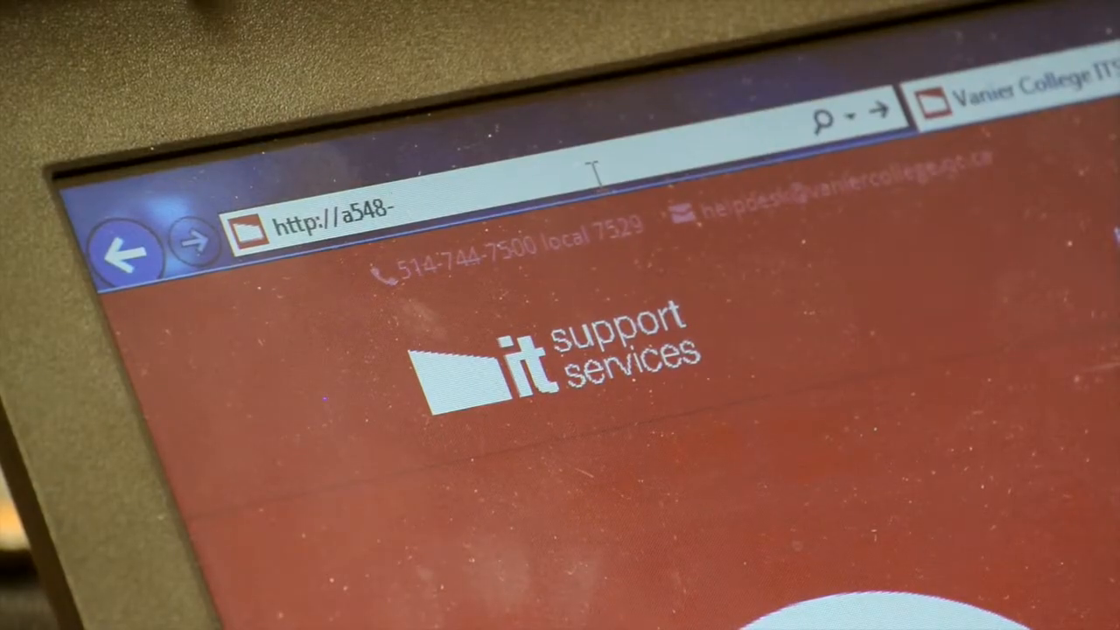
Go to the room's 'airmedia' address and download the AirMedia client for Windows
{"action": "type", "text": "airmedia"}
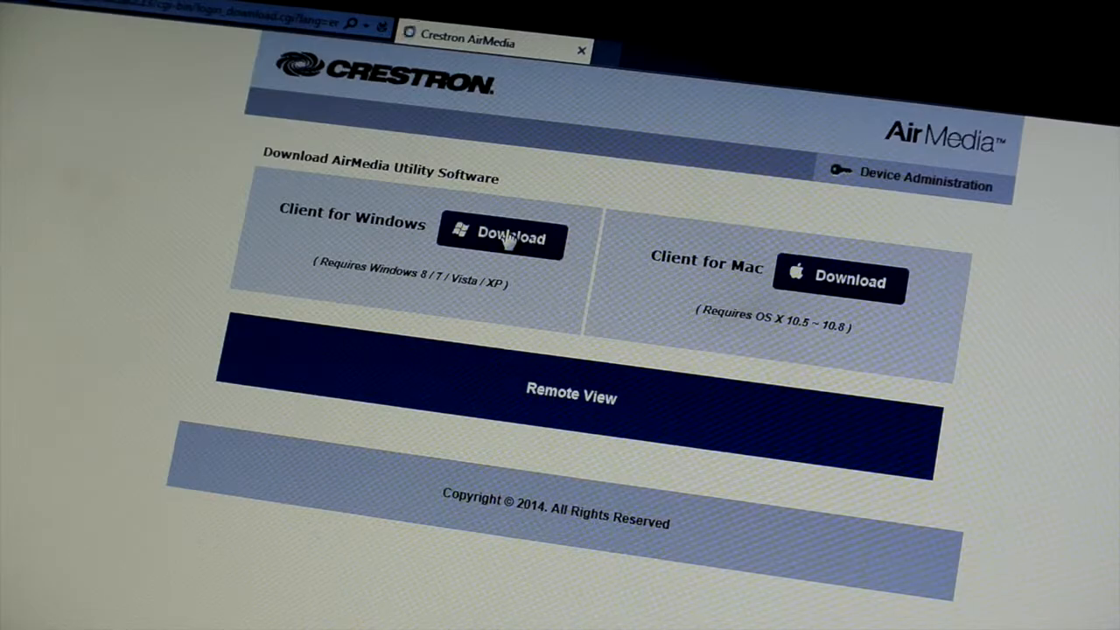
{"action": "left_click", "coordinate": [501, 238]}
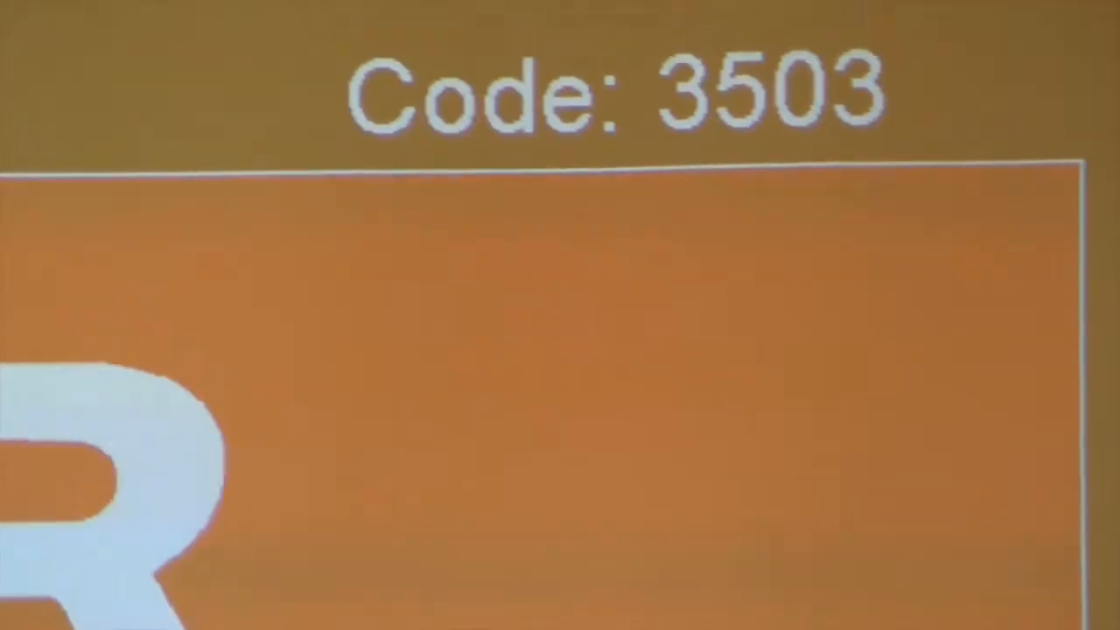
{"action": "type", "text": "35"}
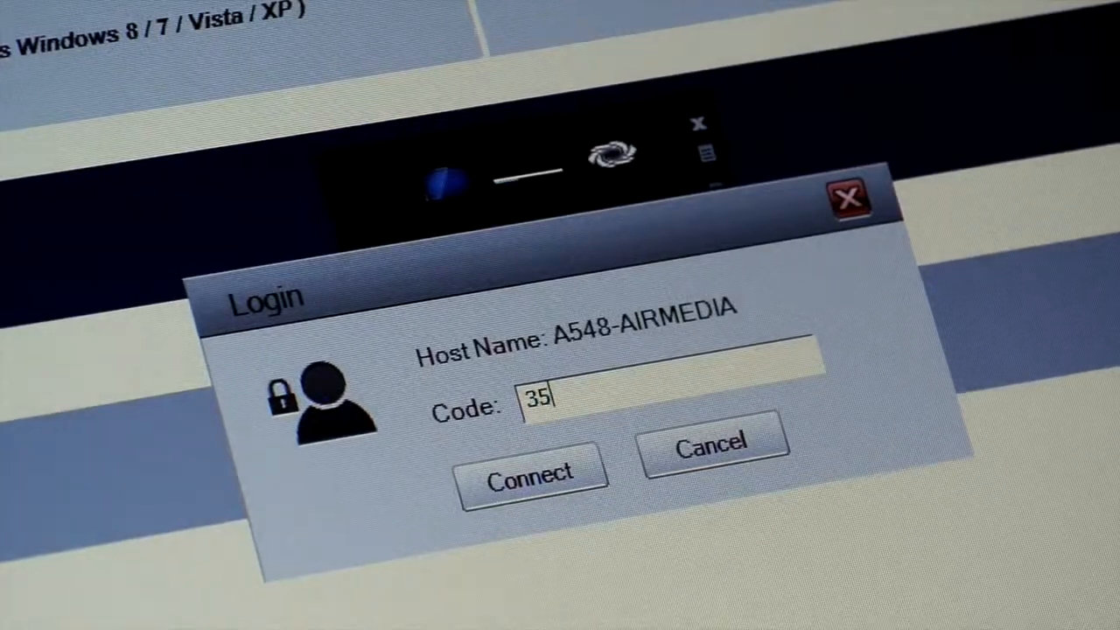
{"action": "left_click", "coordinate": [532, 472]}
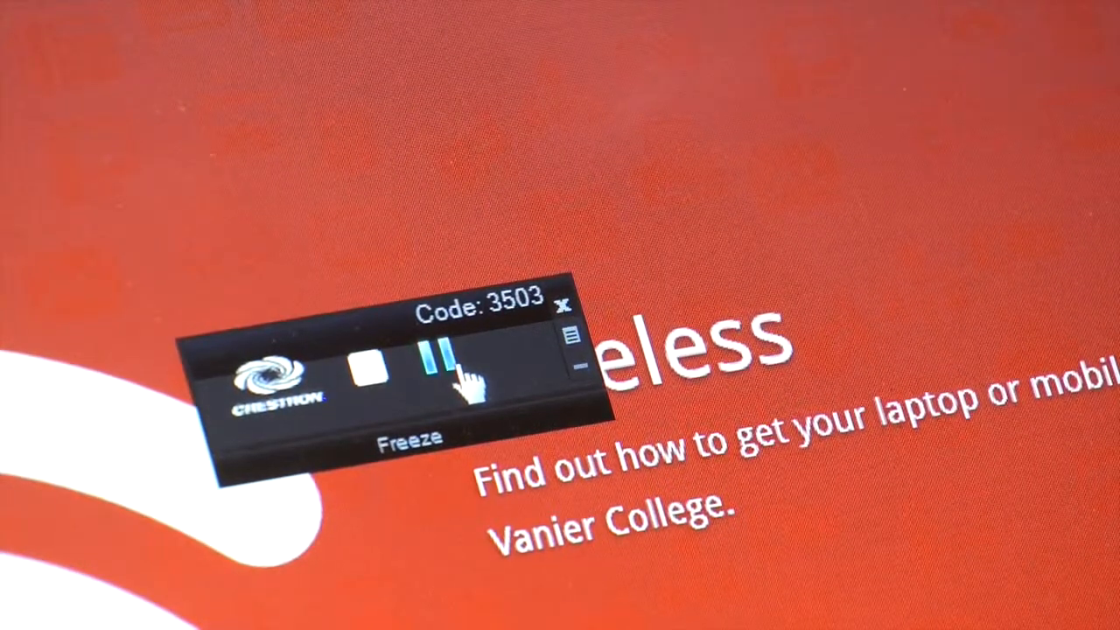
Pause and resume the shared laptop screen, then switch the projection to Quad View
{"action": "left_click", "coordinate": [434, 371]}
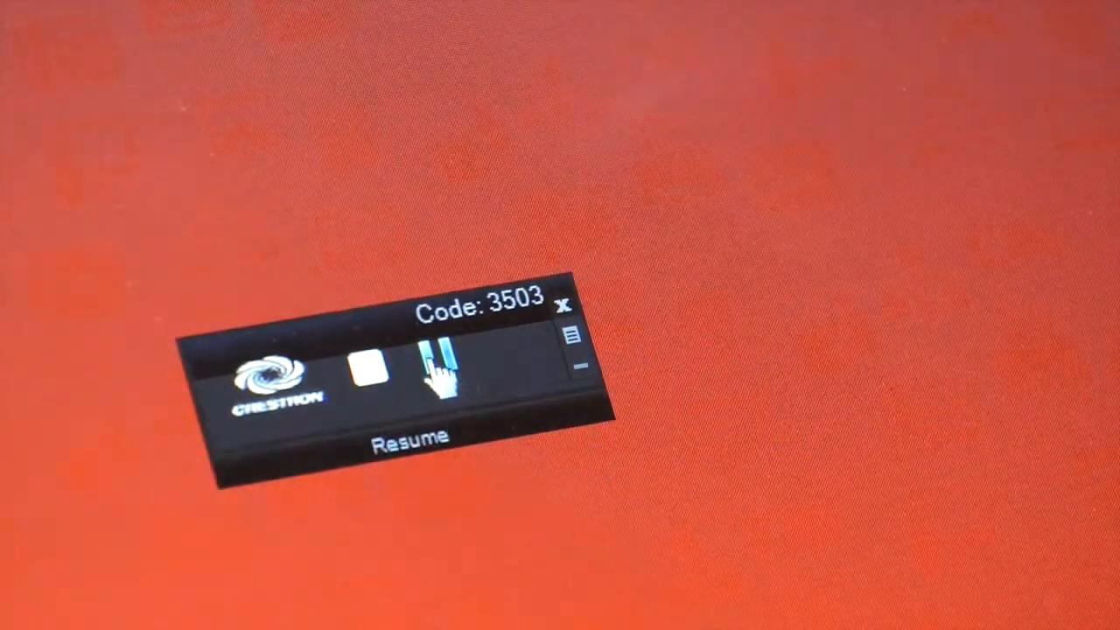
{"action": "left_click", "coordinate": [436, 368]}
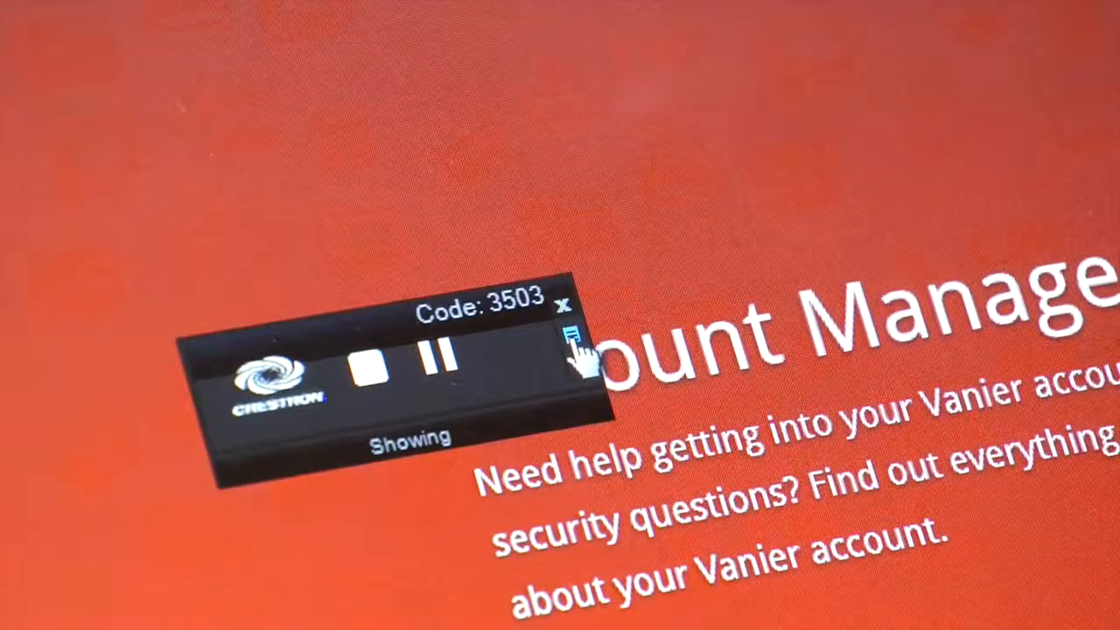
{"action": "left_click", "coordinate": [570, 340]}
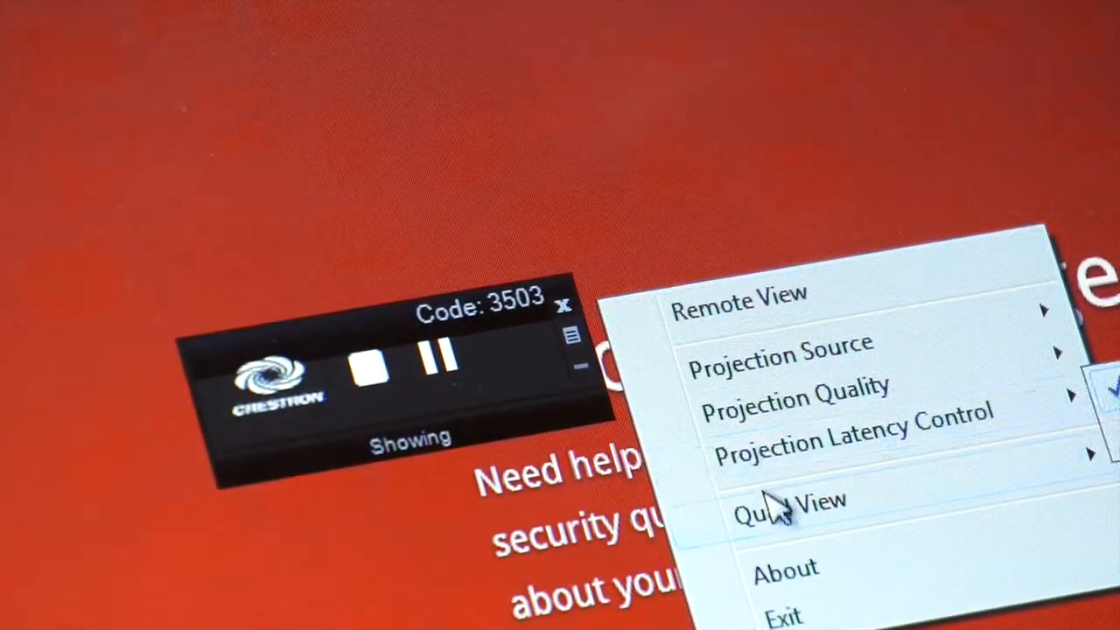
{"action": "left_click", "coordinate": [784, 511]}
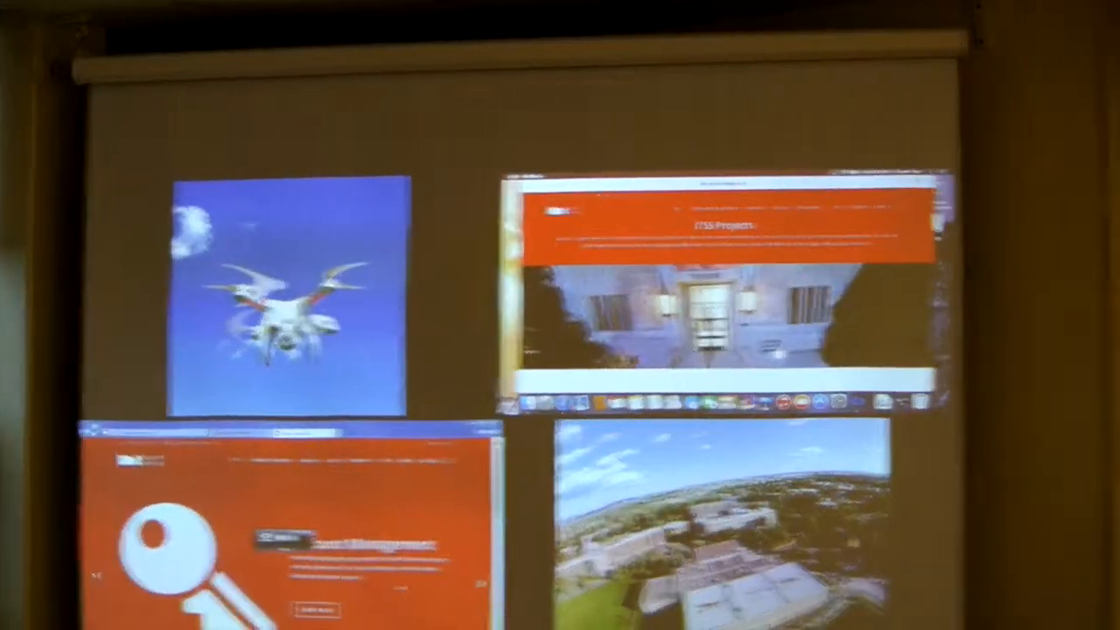